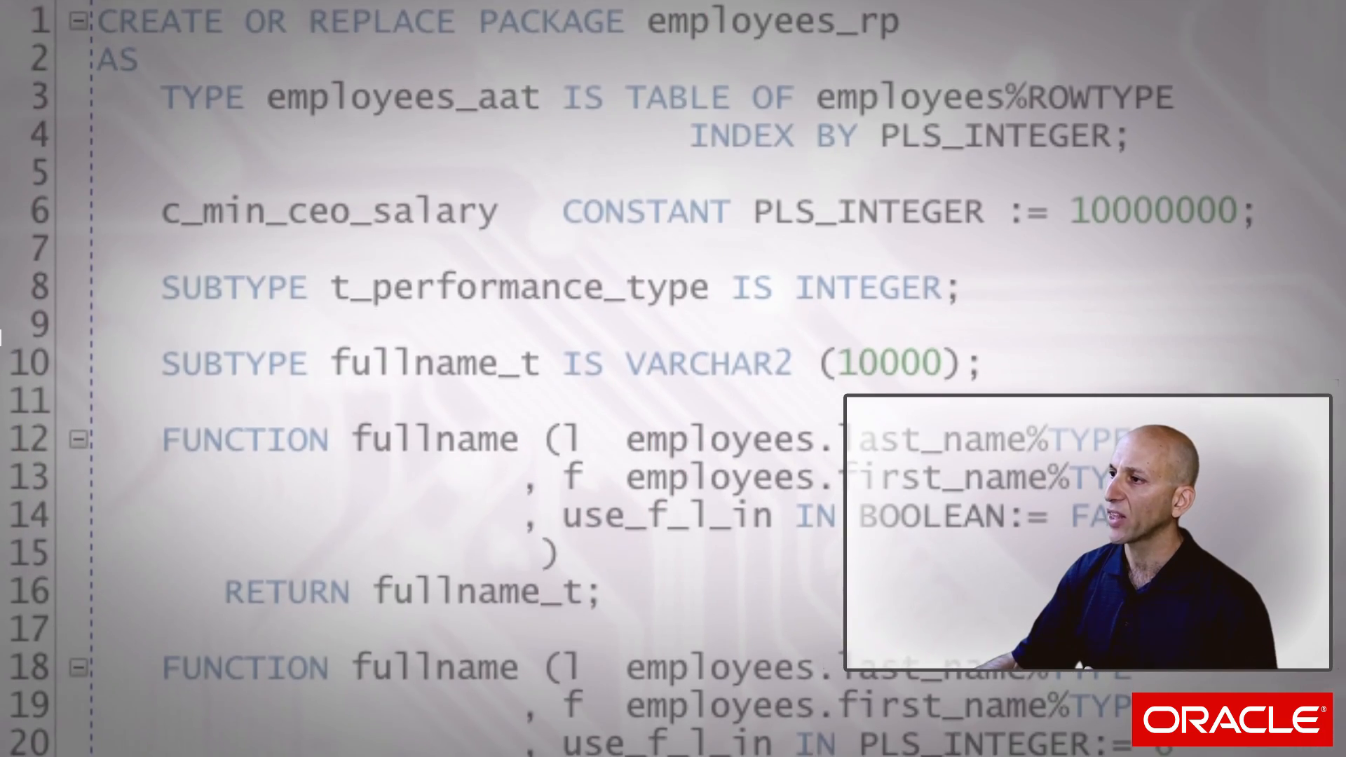
scroll(down, 3)
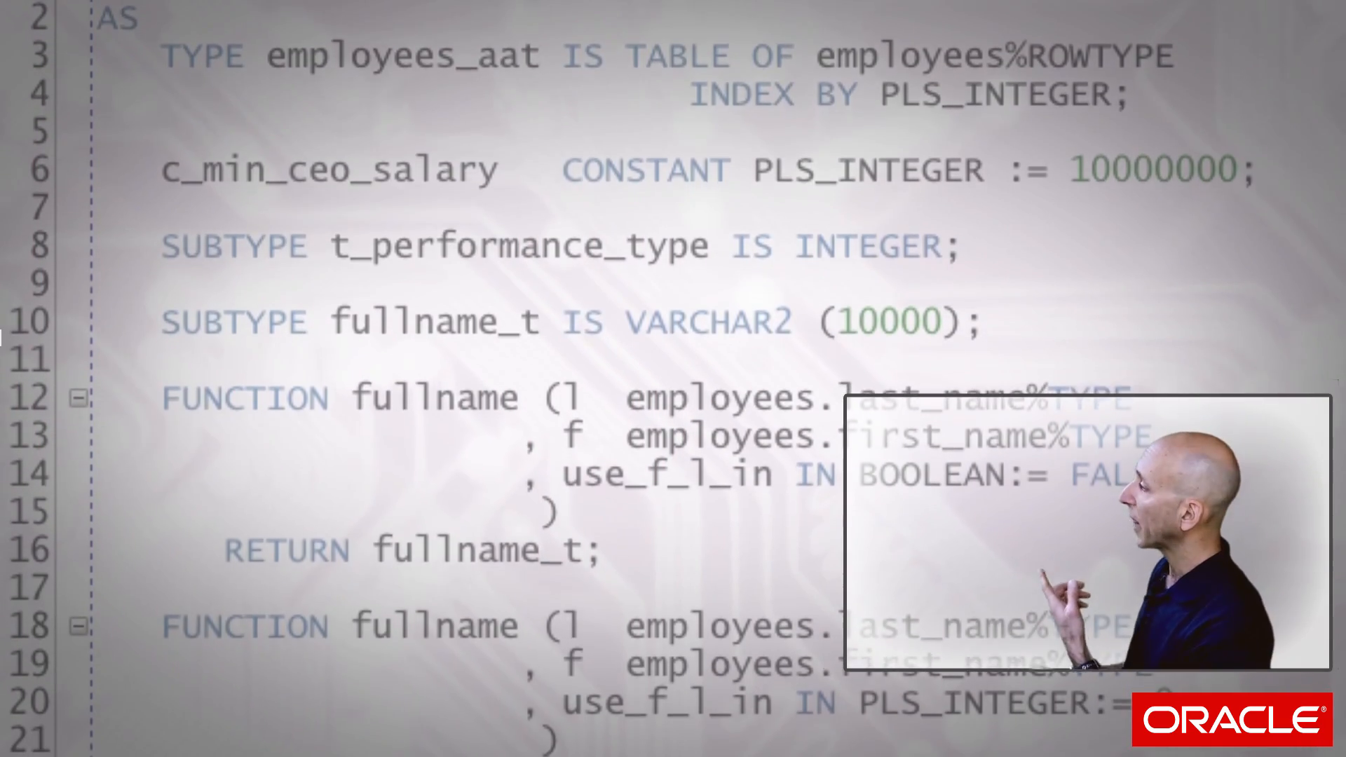
scroll(down, 3)
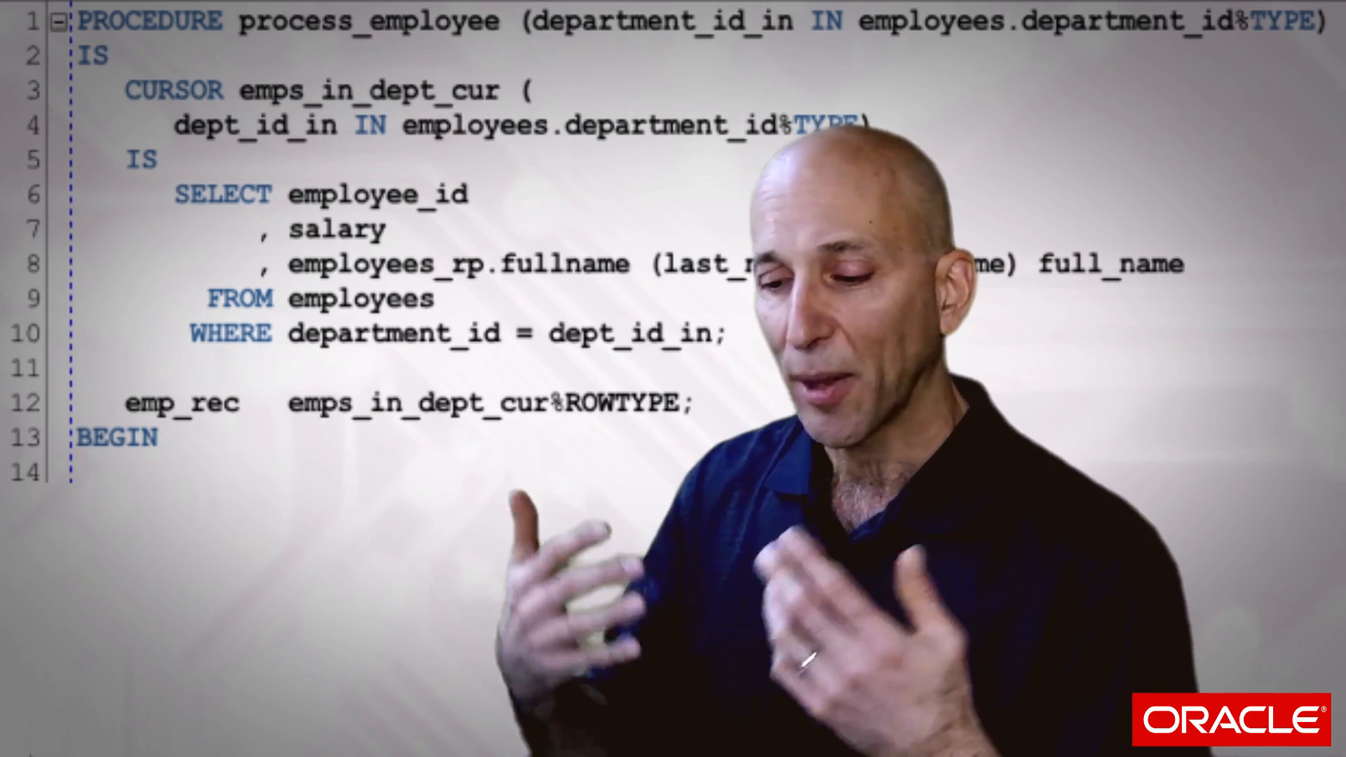
scroll(down, 3)
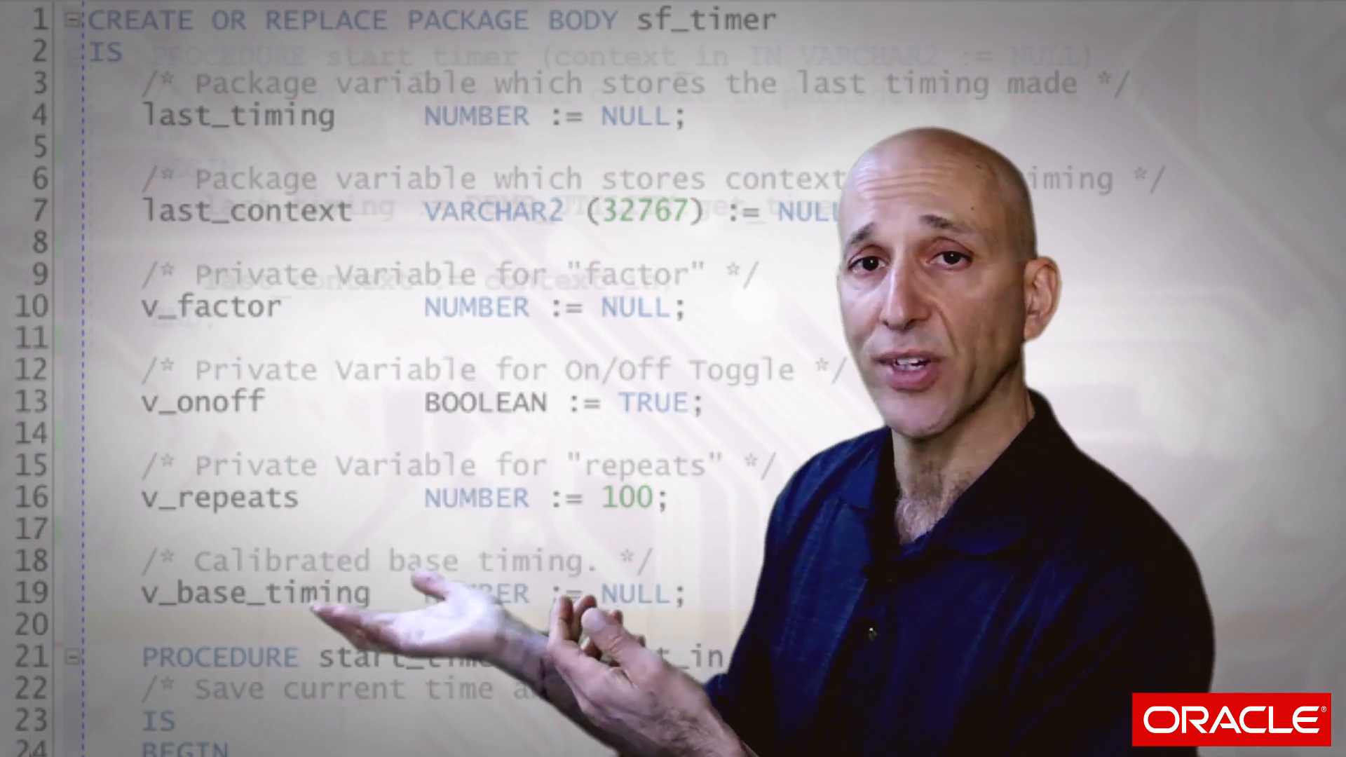
scroll(down, 3)
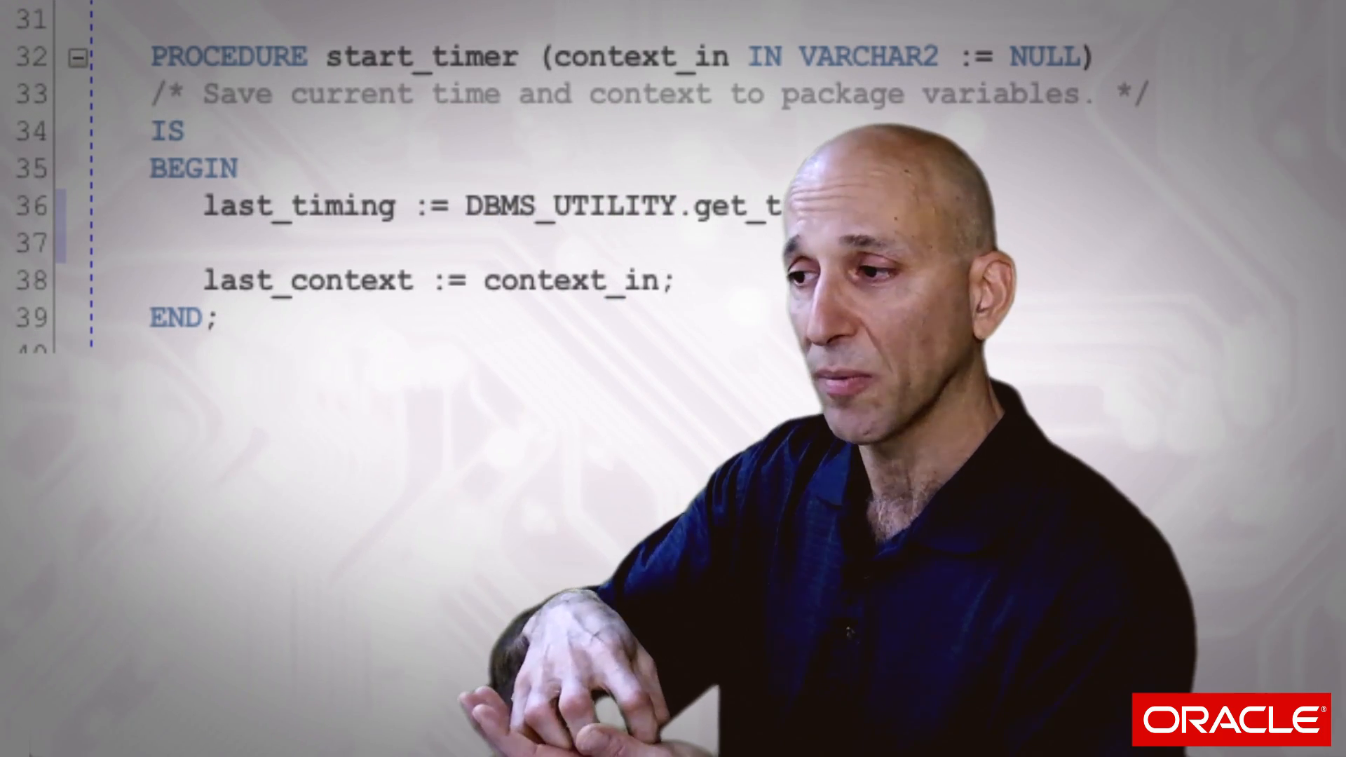